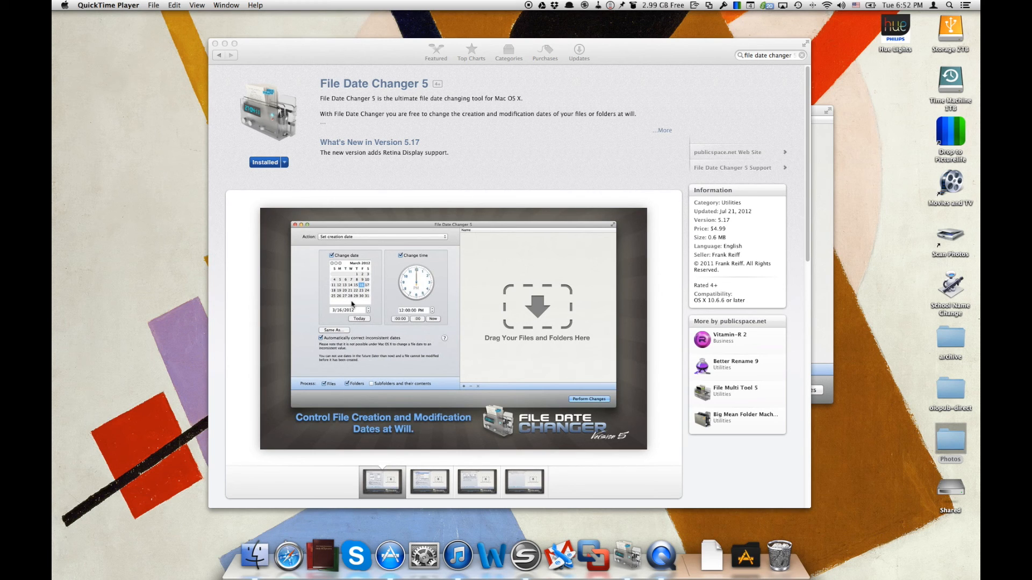
mouse_move(256, 557)
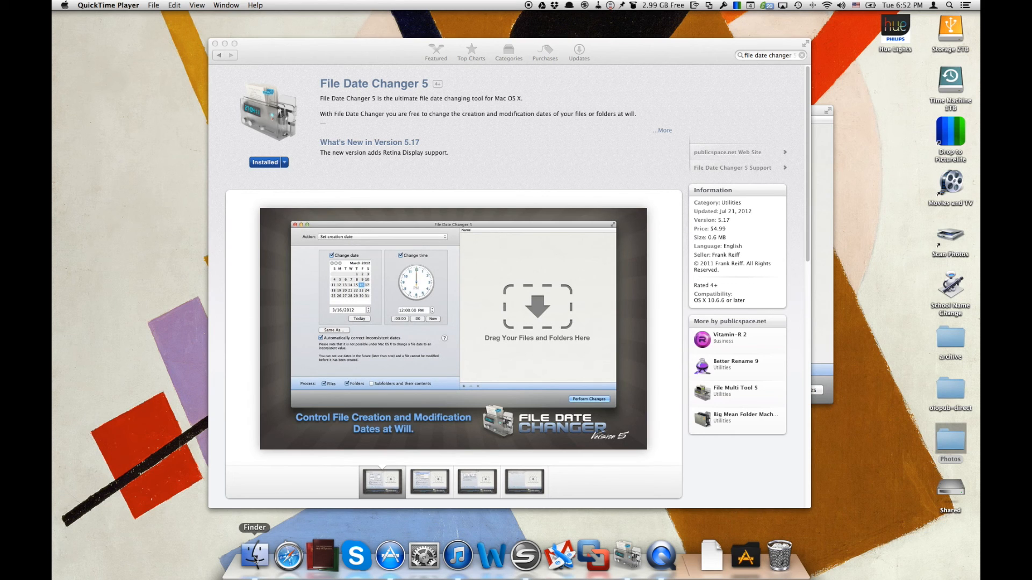
Show the 51 scanned photos in the Photos folder as a detailed list with their dates
left_click(255, 554)
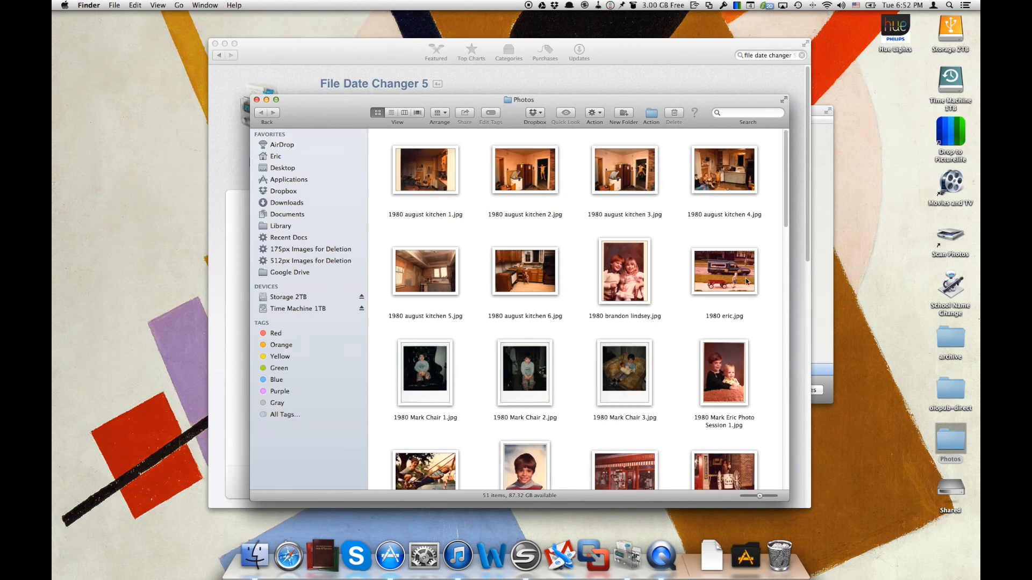
scroll("down", 3)
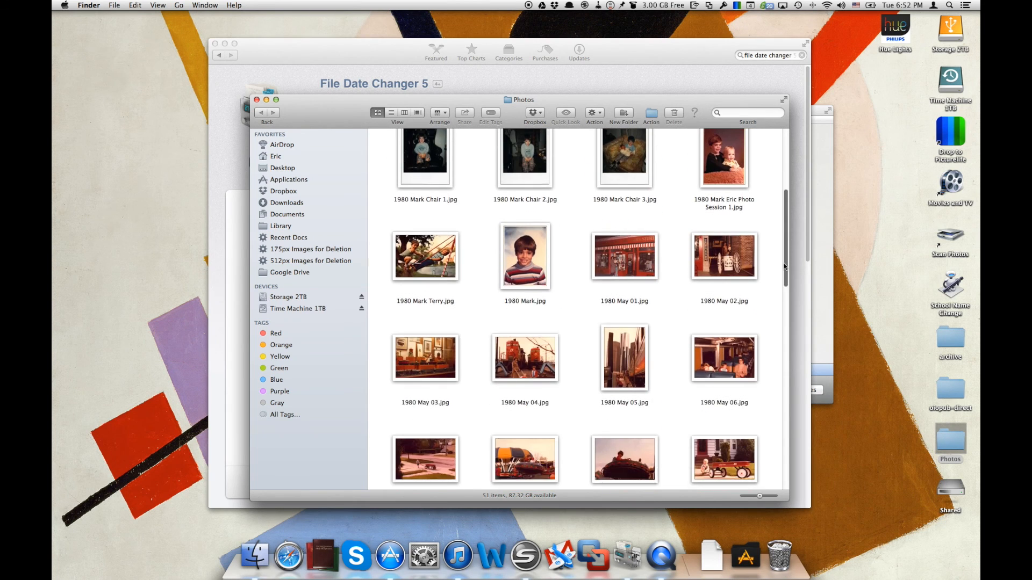
scroll("down", 3)
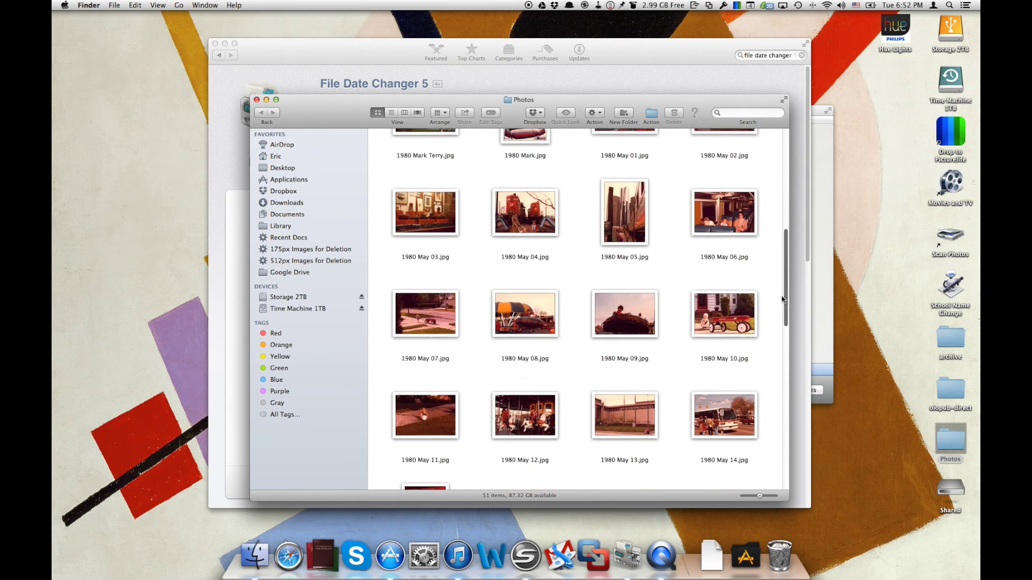
left_click(392, 113)
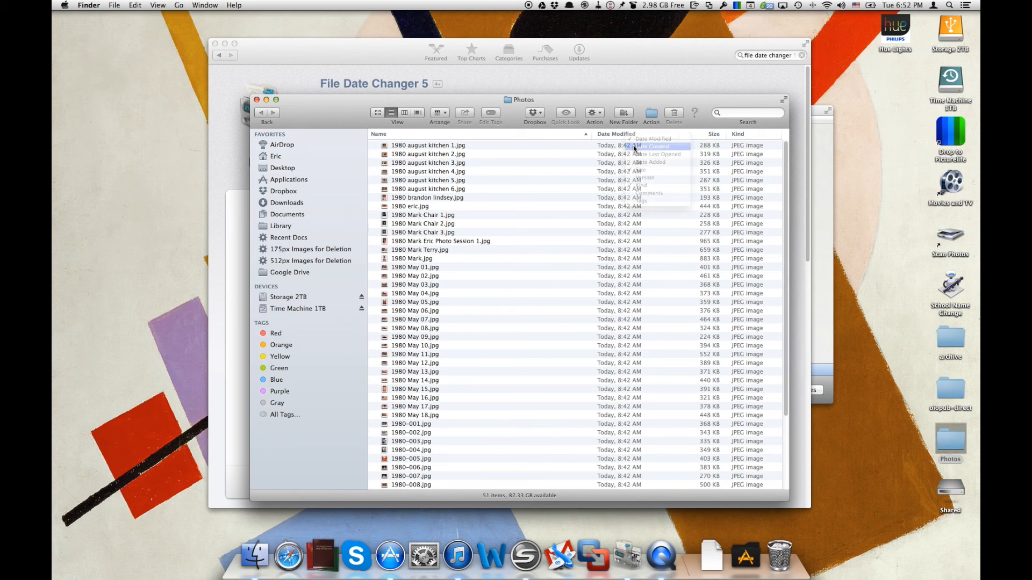
Add a Date Created column, revealing every photo was created today at 8:42 AM
left_click(652, 146)
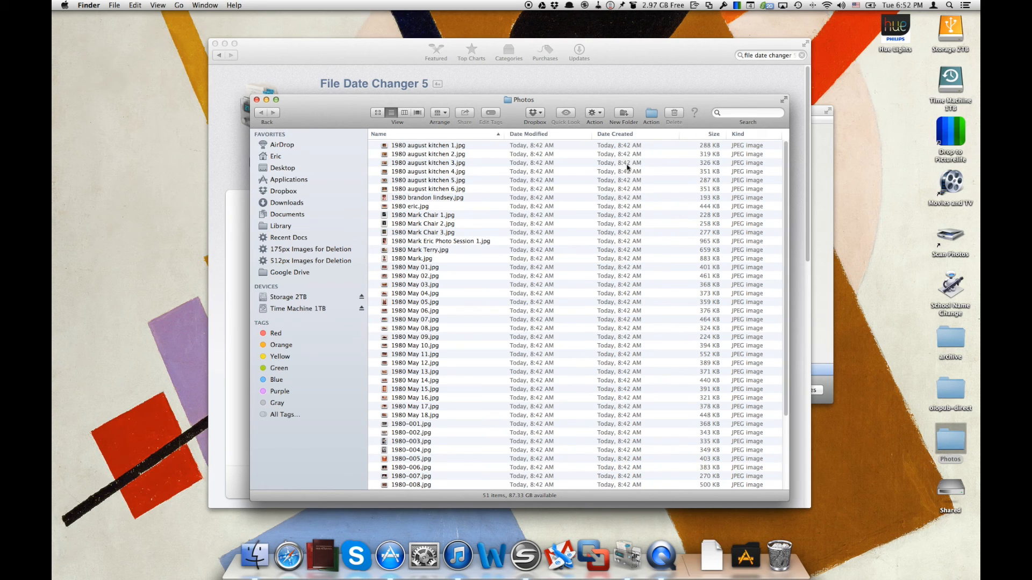
mouse_move(505, 256)
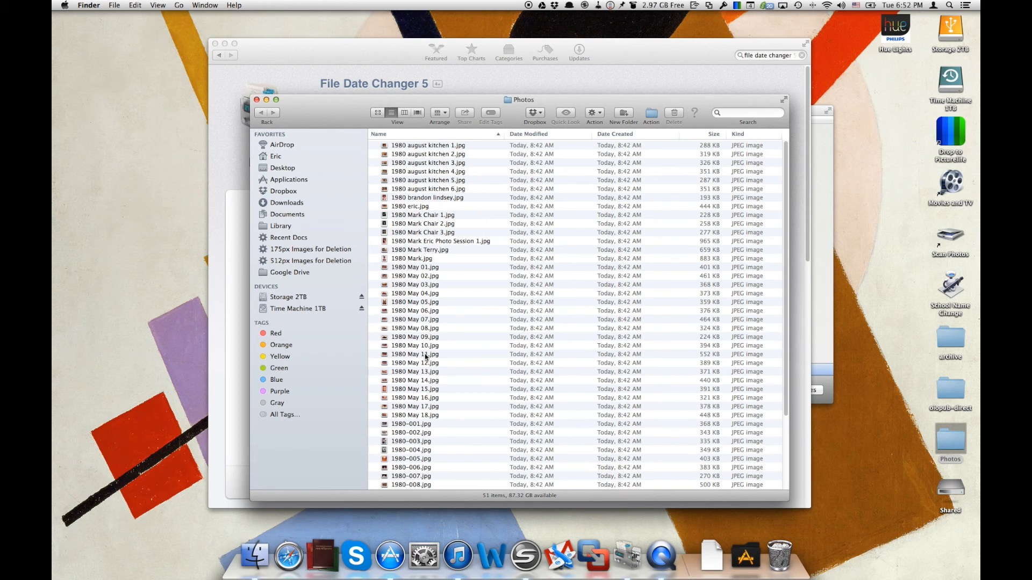
scroll("down", 3)
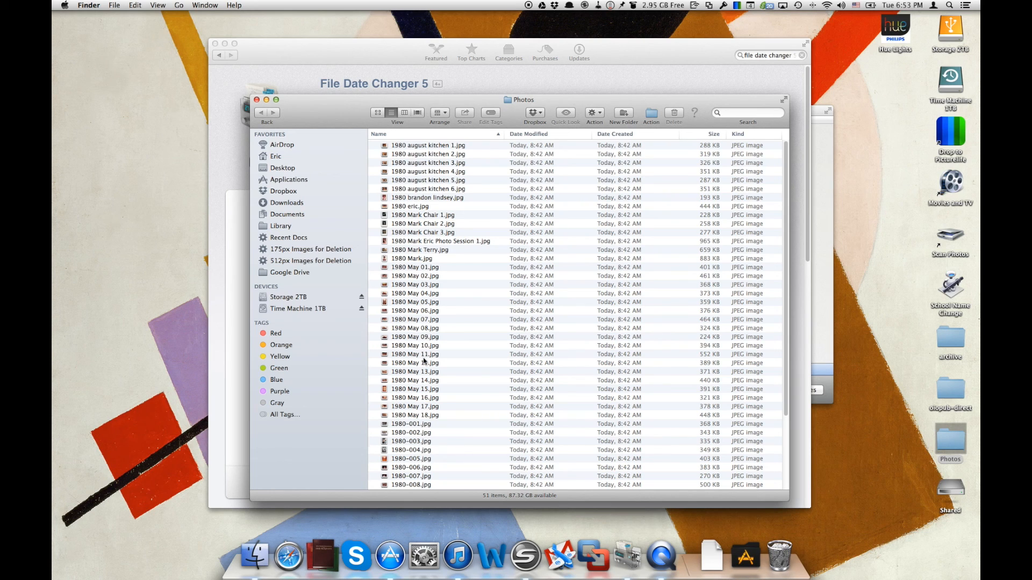
mouse_move(698, 389)
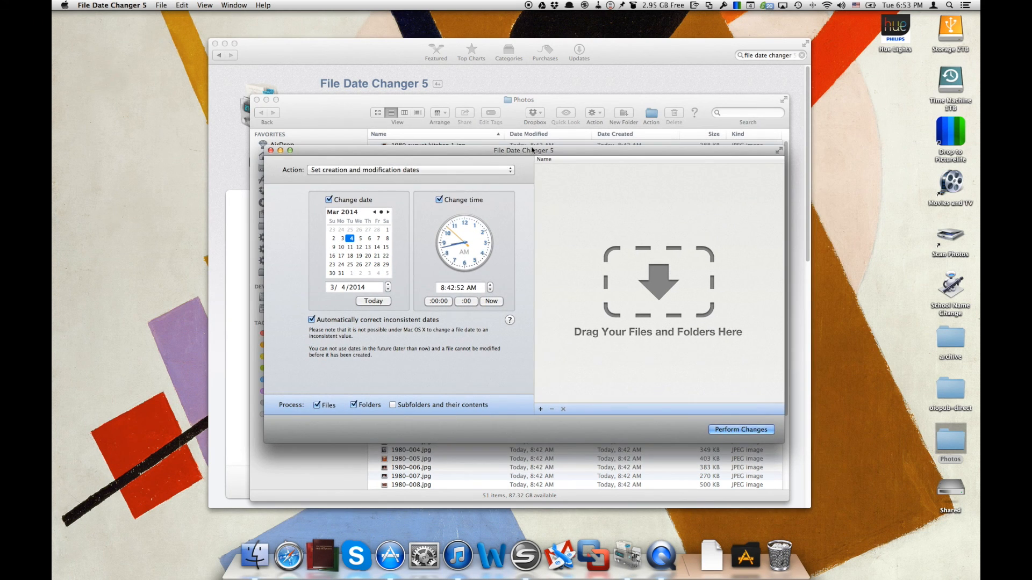
mouse_move(619, 305)
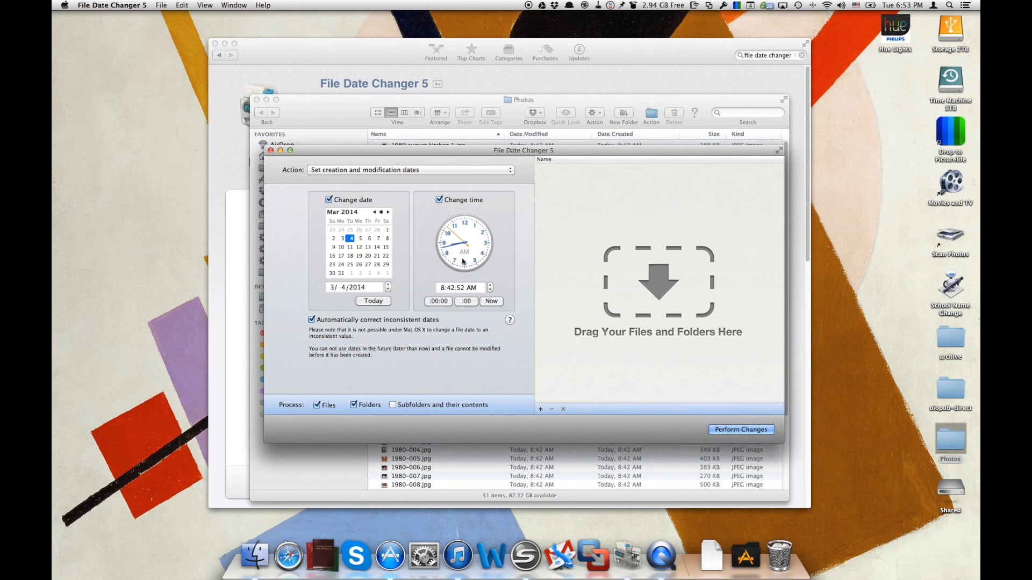
mouse_move(421, 221)
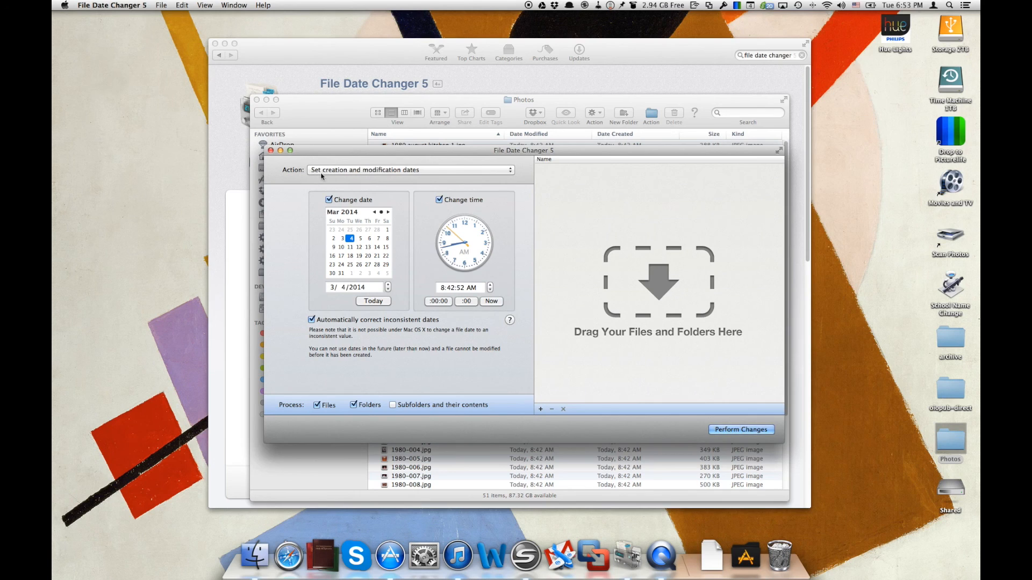
mouse_move(373, 176)
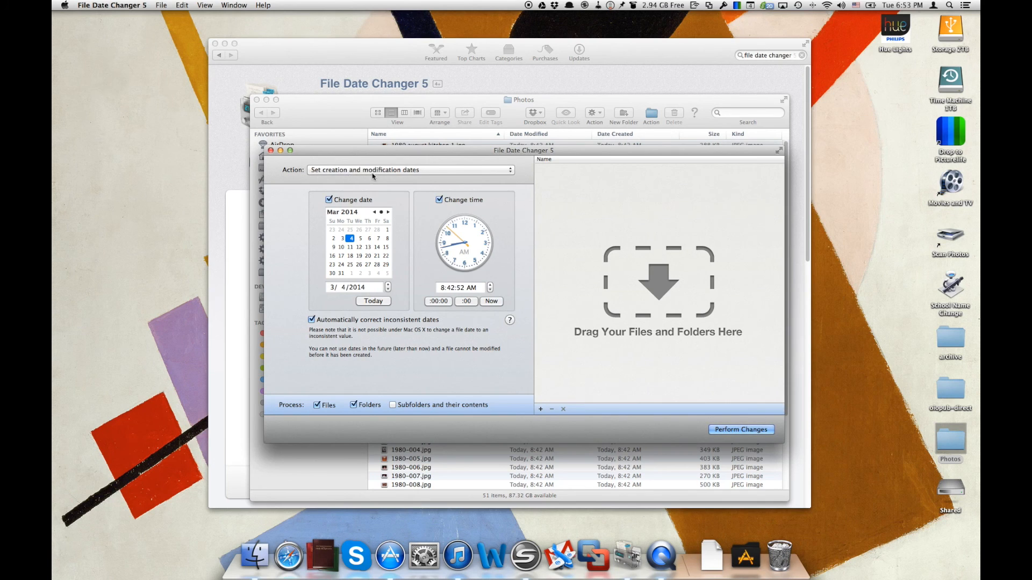
Review the Action choices and keep 'Set creation and modification dates' selected
left_click(411, 170)
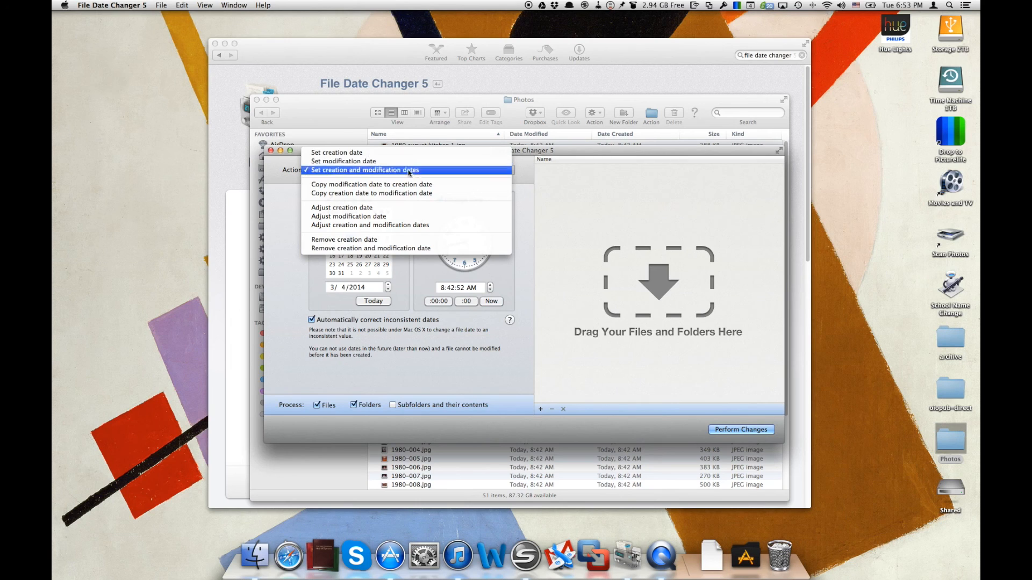
mouse_move(351, 198)
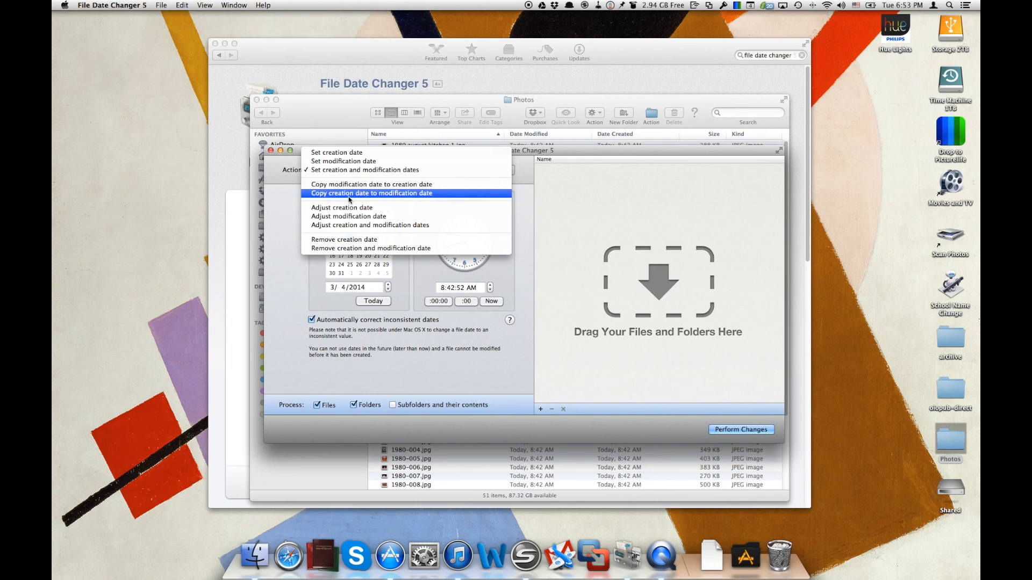
mouse_move(396, 200)
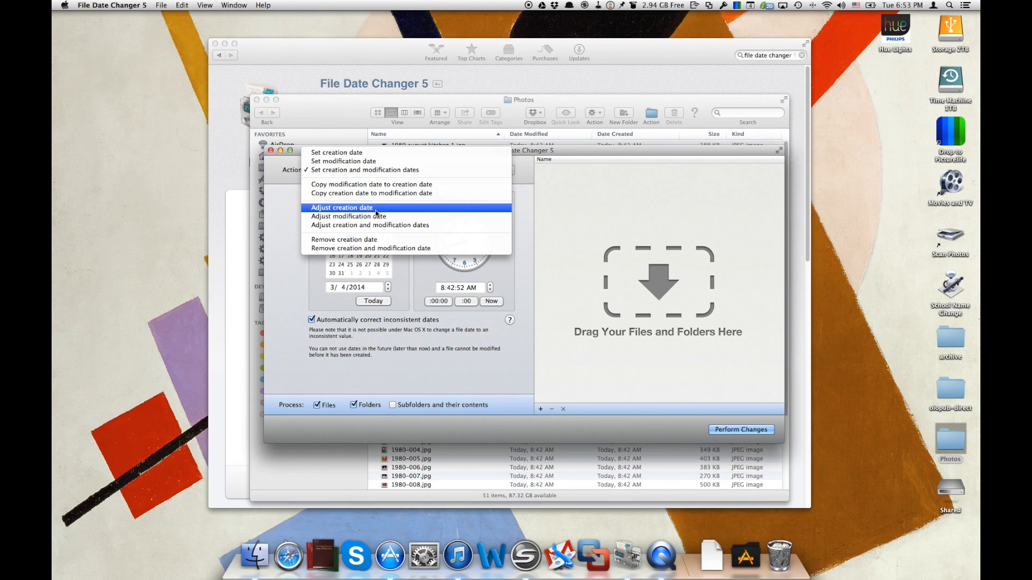
mouse_move(344, 238)
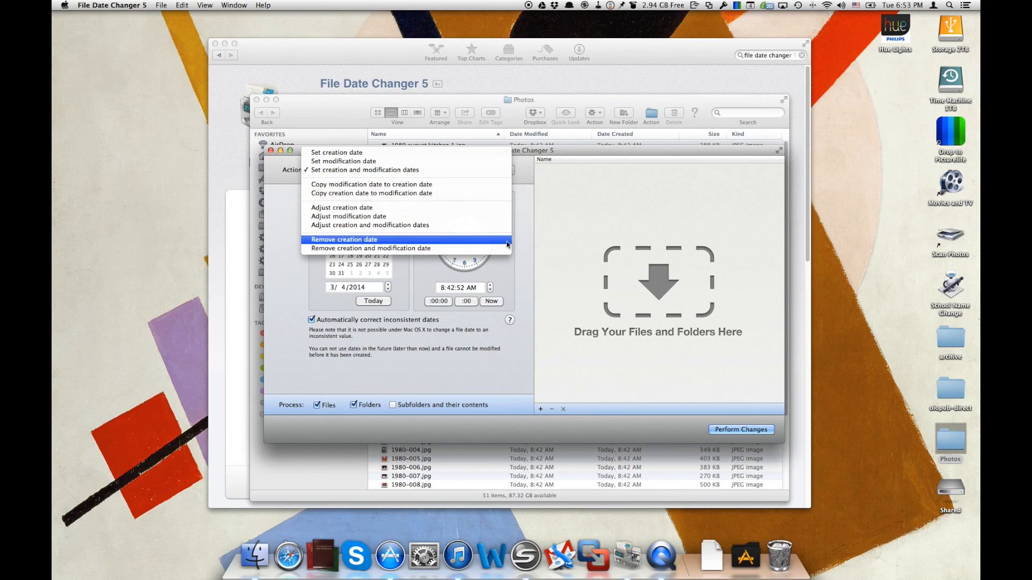
left_click(366, 170)
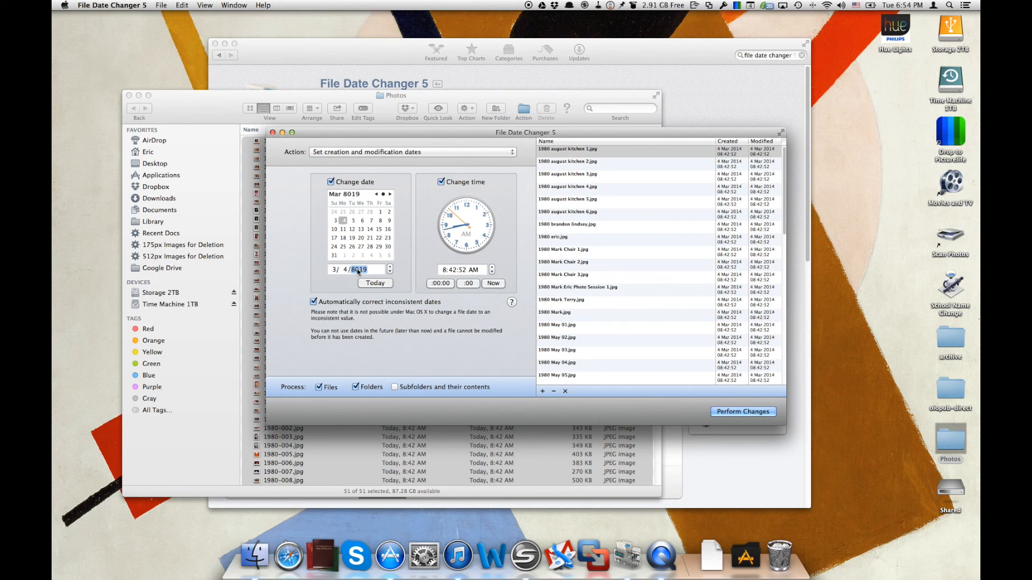
Set the year to 1980 and perform the change on all 51 photos
type("1980")
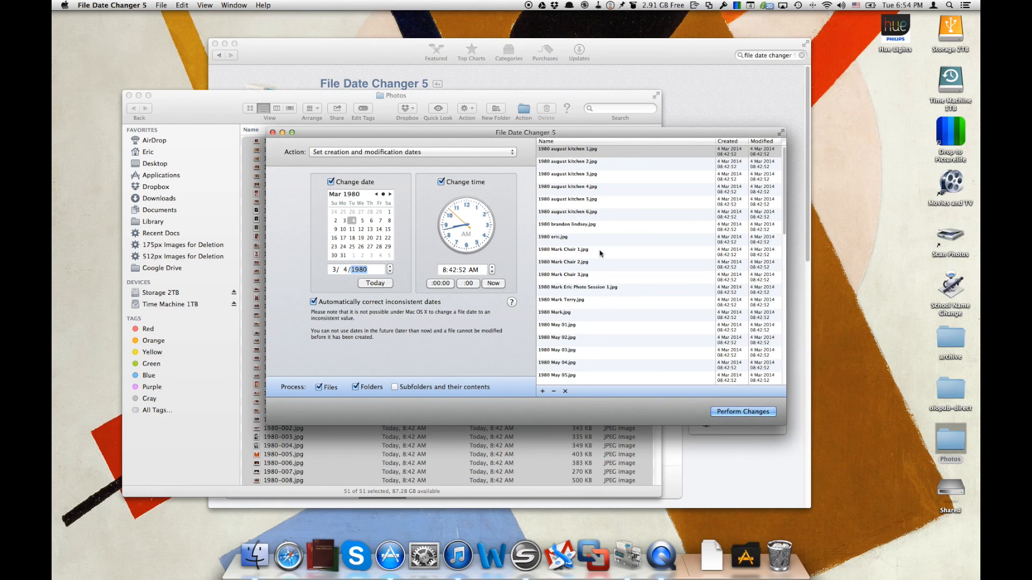
mouse_move(598, 262)
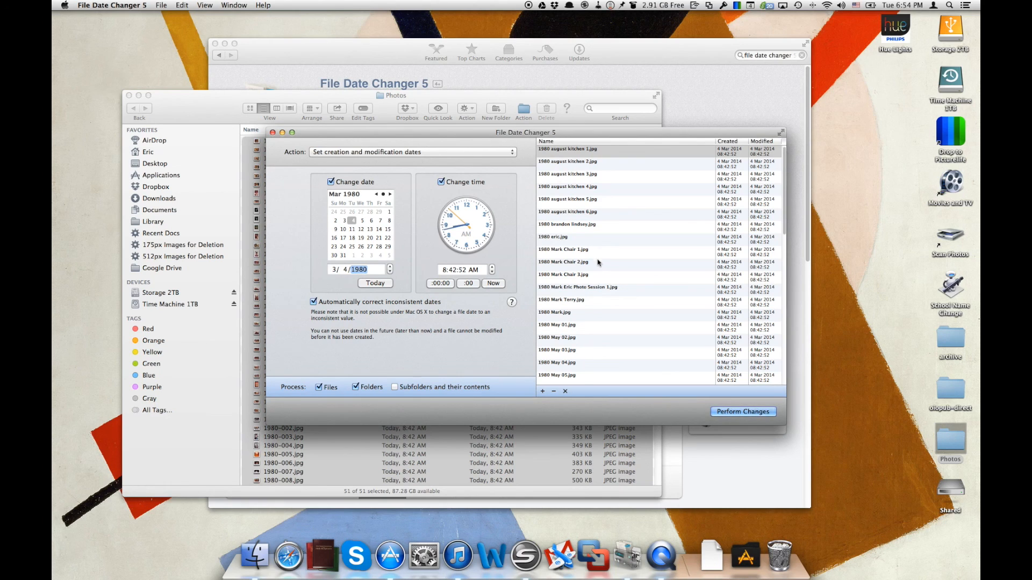
scroll("down", 3)
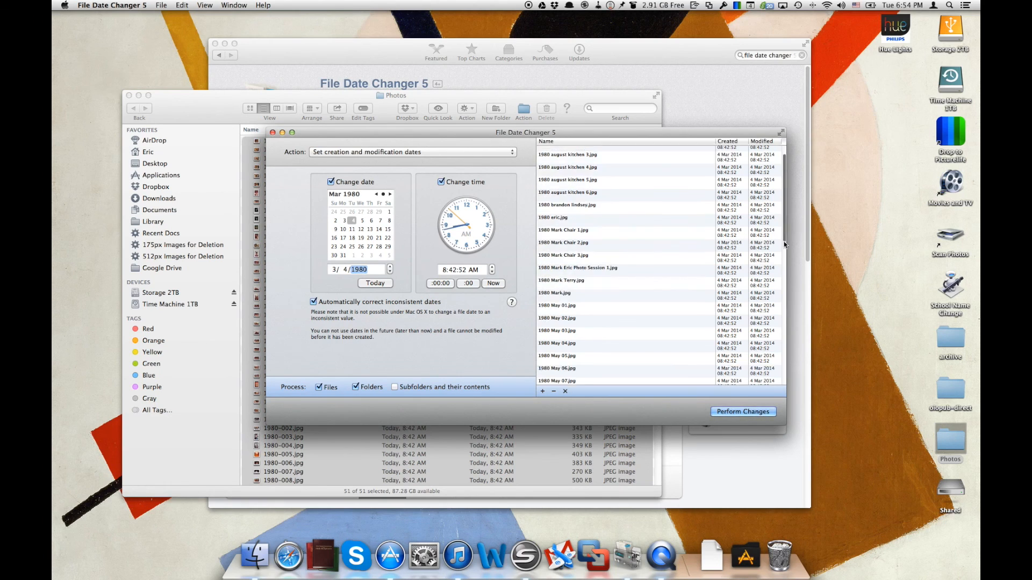
scroll("down", 3)
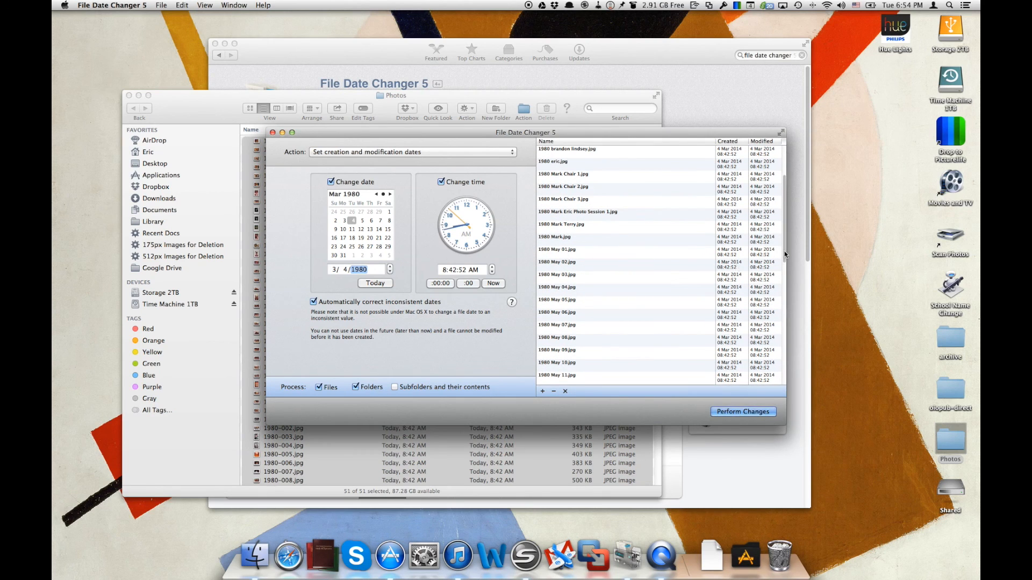
scroll("down", 3)
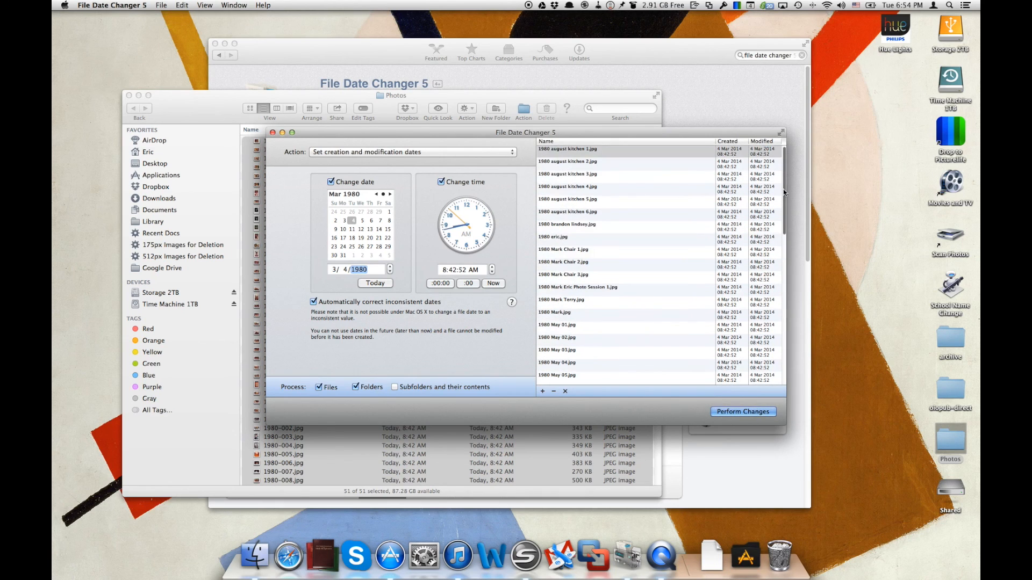
mouse_move(753, 210)
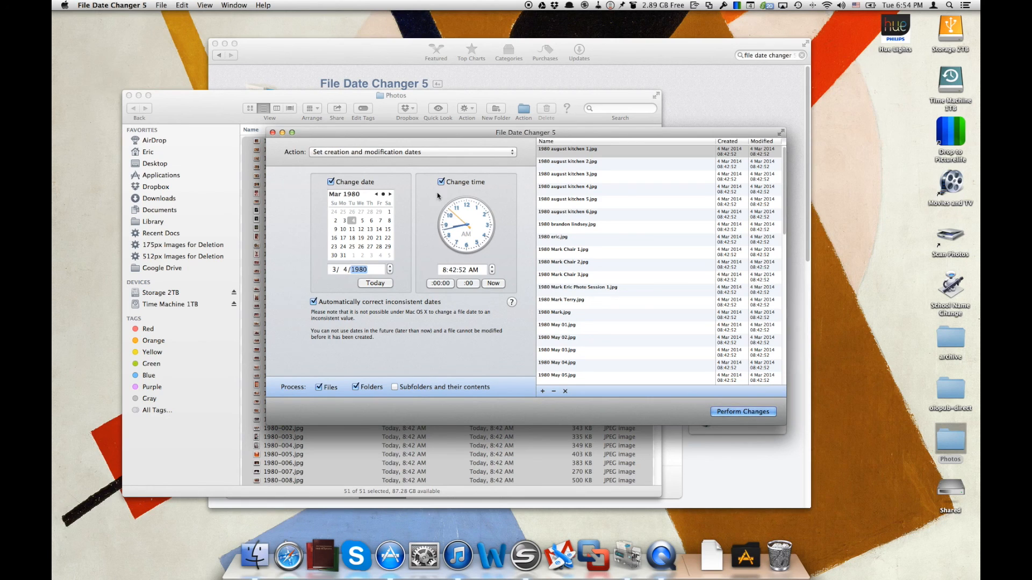
left_click(743, 412)
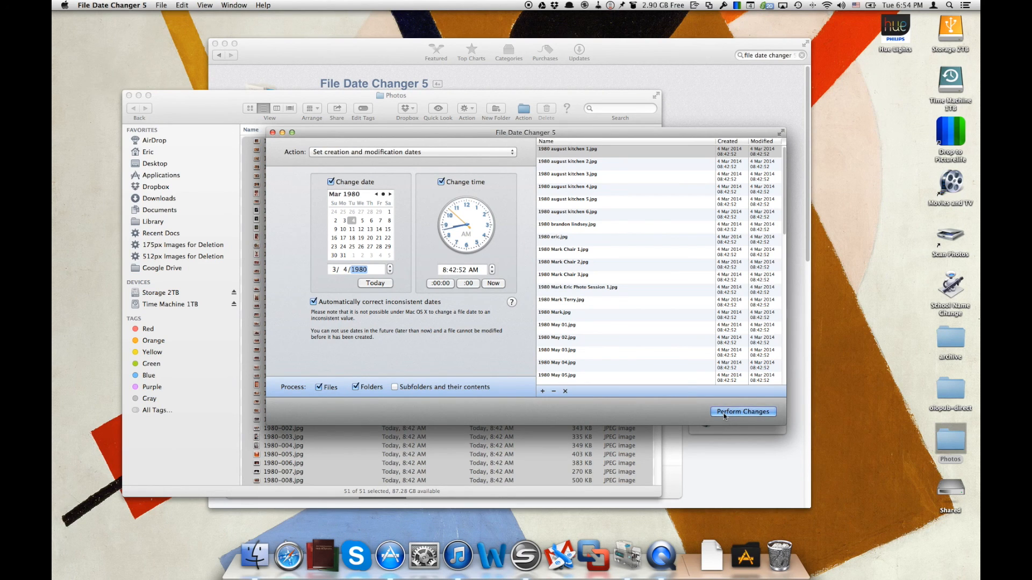
left_click(743, 412)
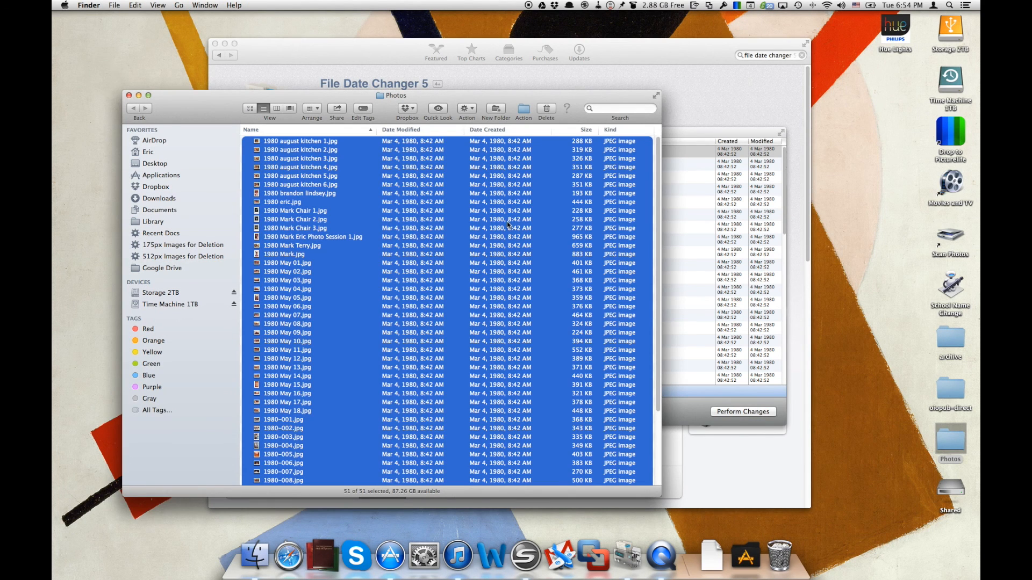
Switch to the mirrored iPhone and choose Timeline from Picturelife's section menu
left_click(294, 220)
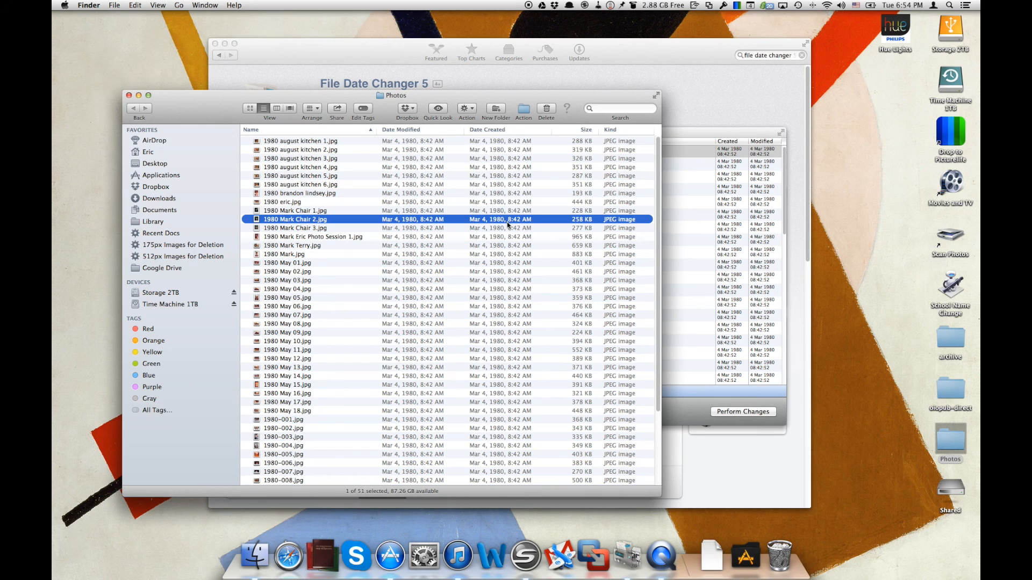
mouse_move(505, 232)
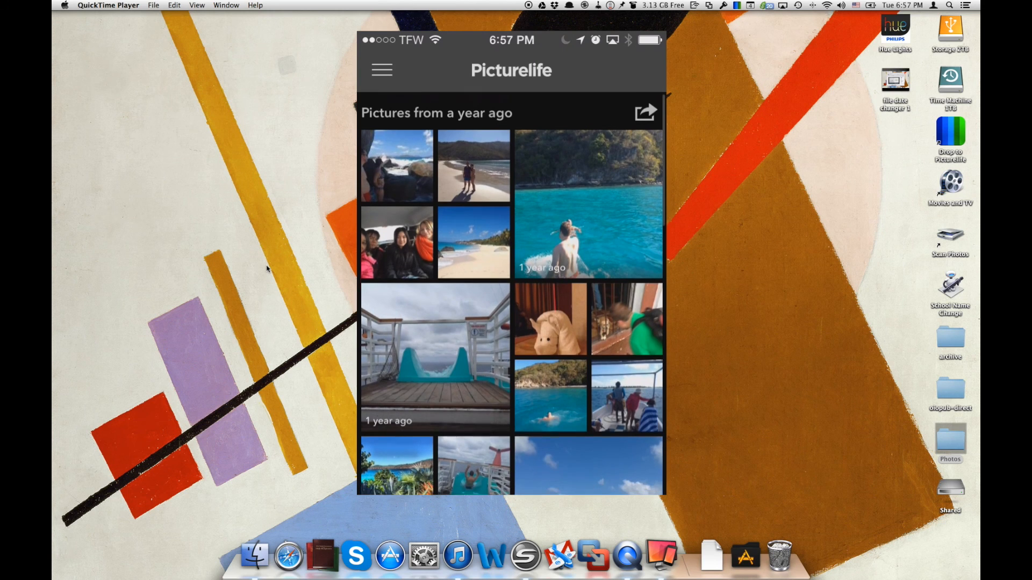
left_click(382, 69)
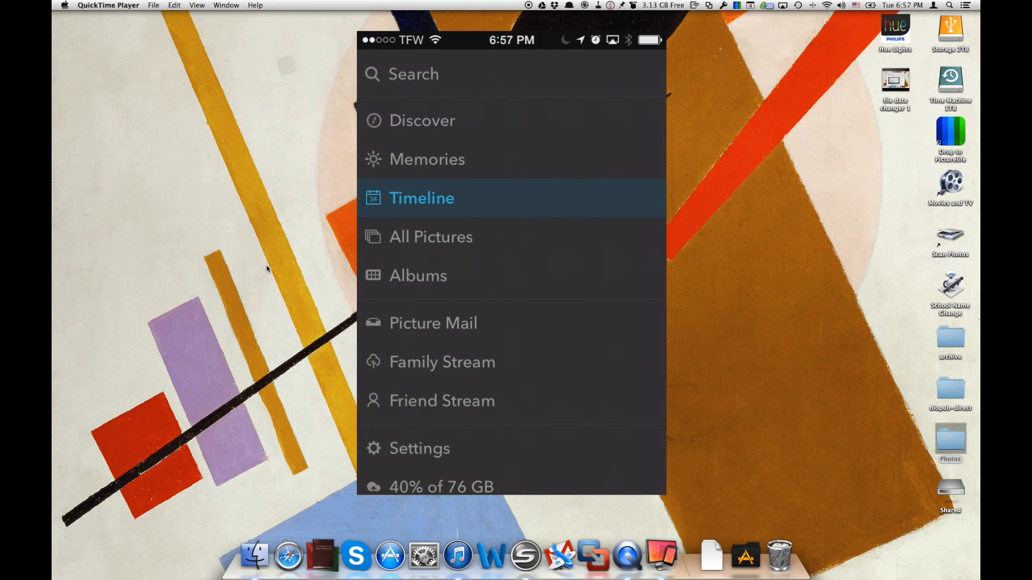
left_click(421, 197)
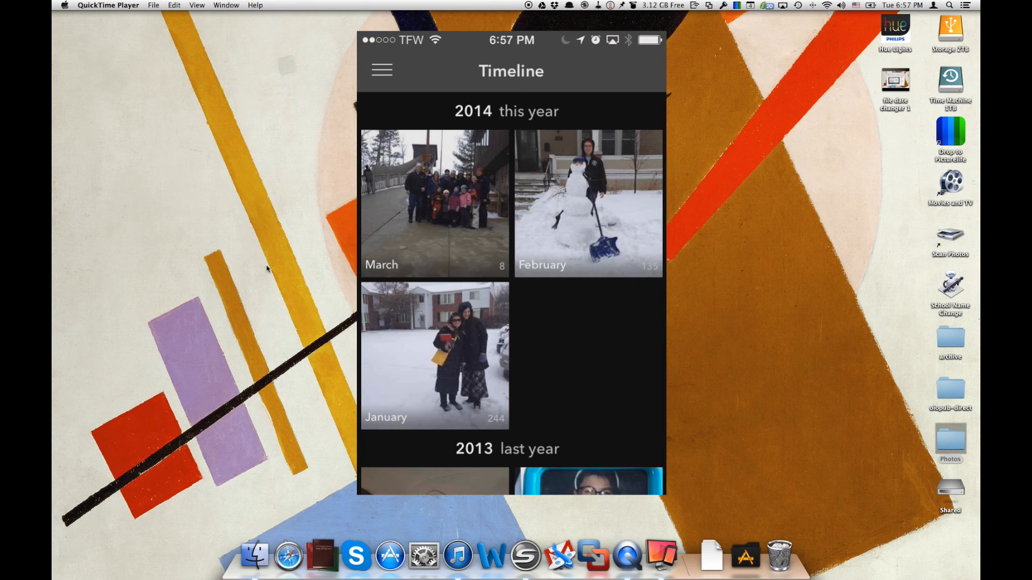
Scroll the timeline back through 2013, 2011, 2010 and 2009 down to 1986
scroll("down", 3)
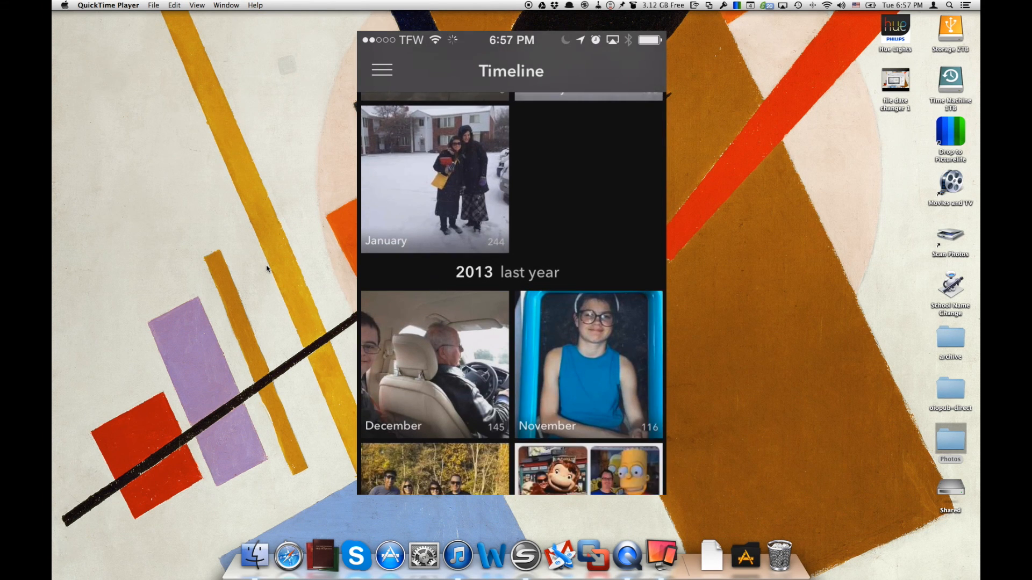
scroll("down", 3)
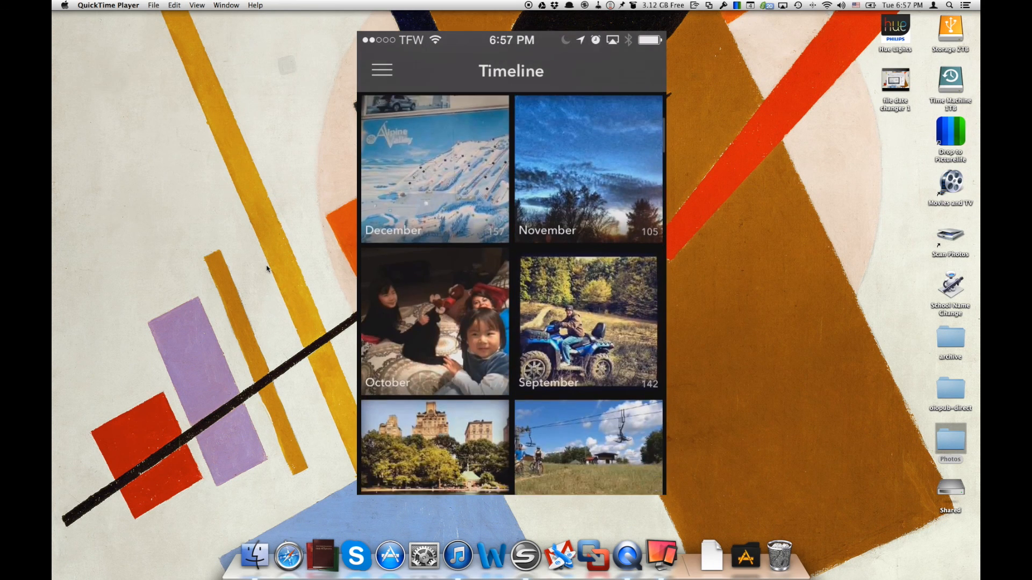
scroll("down", 3)
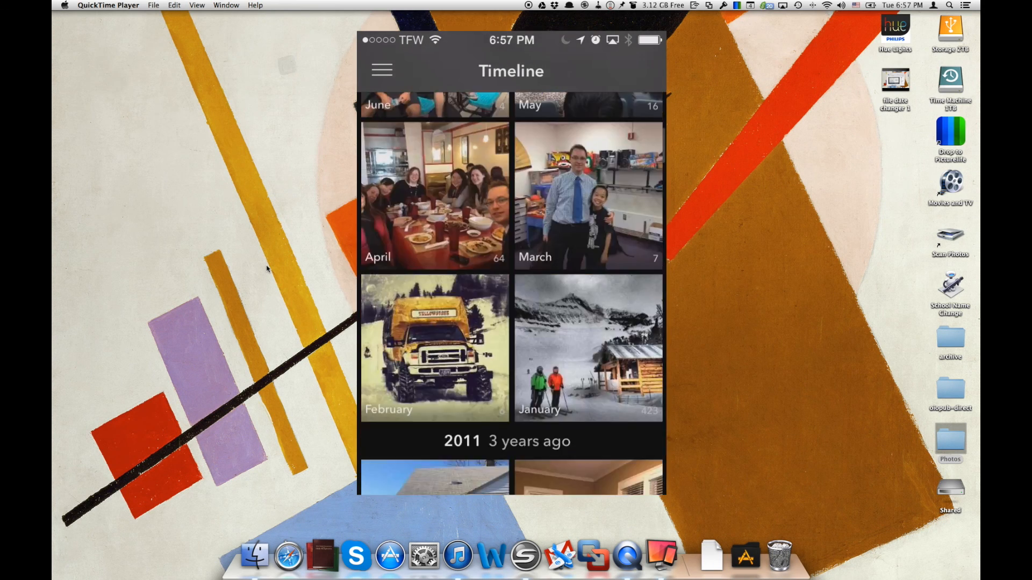
scroll("down", 3)
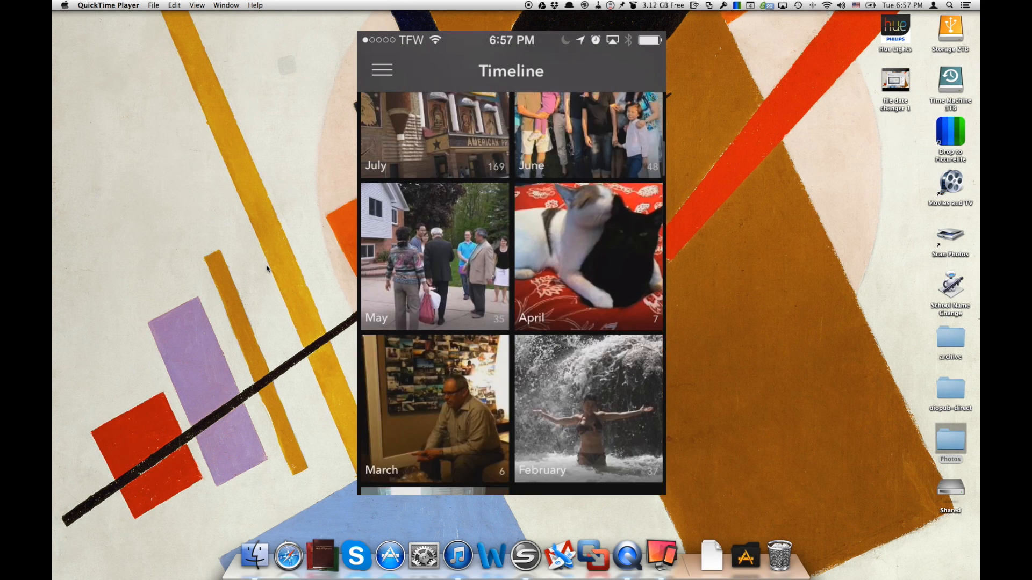
scroll("down", 3)
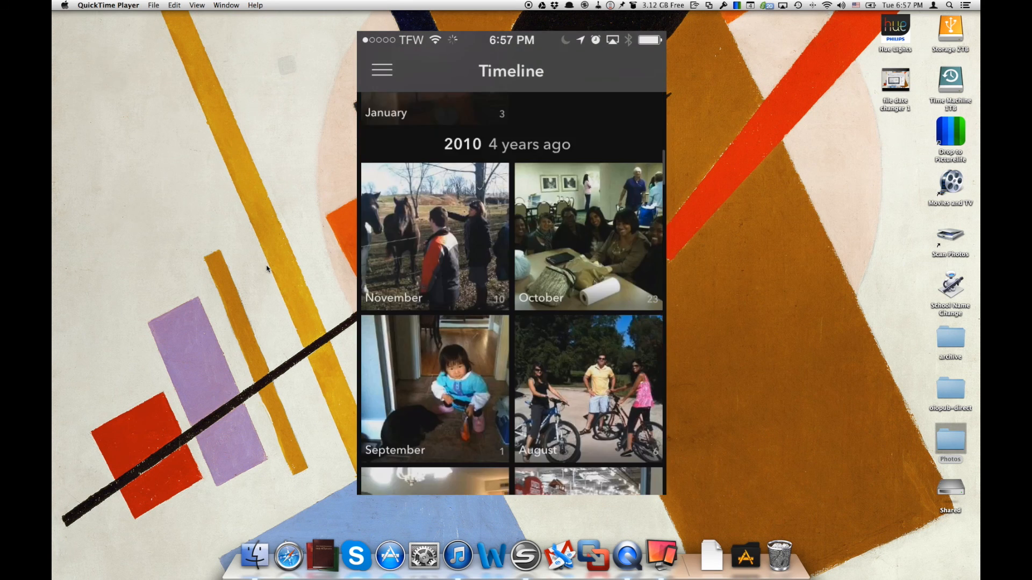
scroll("down", 3)
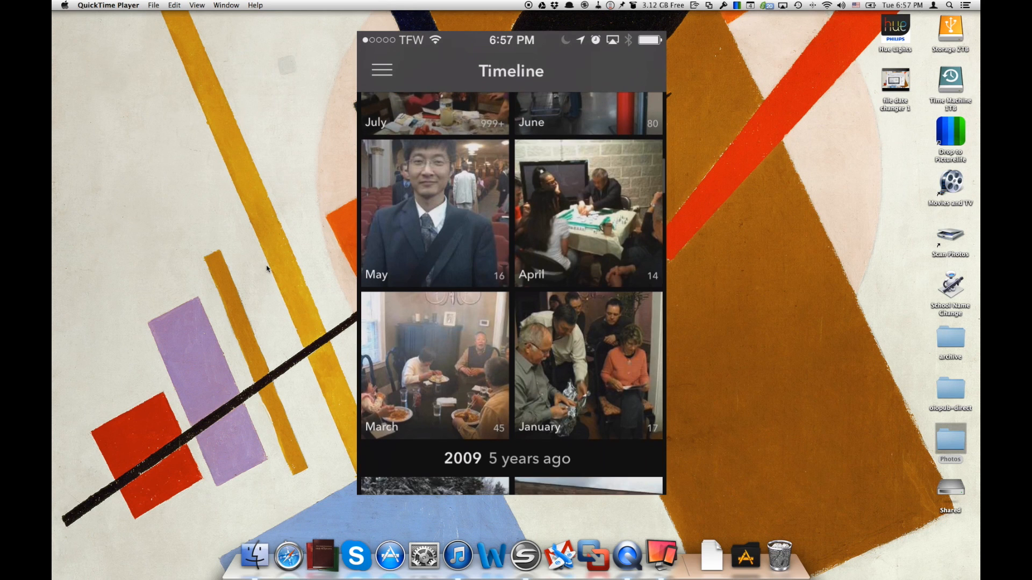
scroll("down", 3)
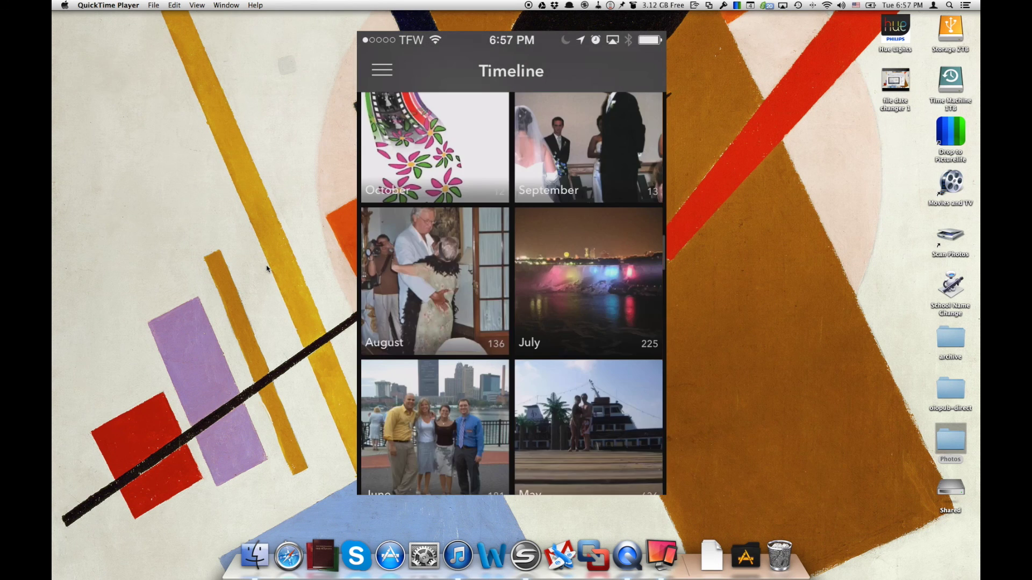
scroll("down", 3)
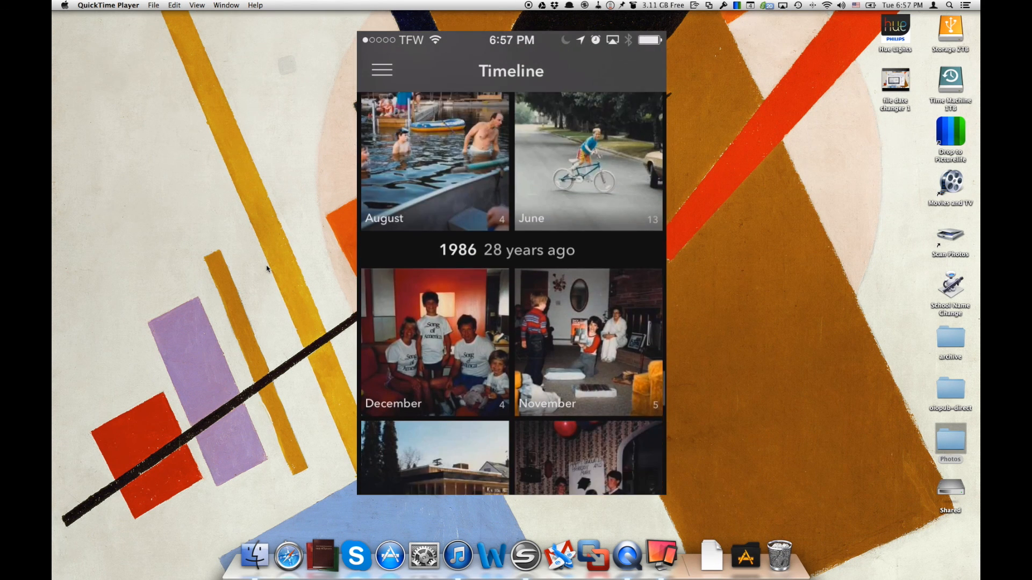
Scroll further back through 1986, 1985 and 1984 until 1983 and 1982 appear
scroll("down", 3)
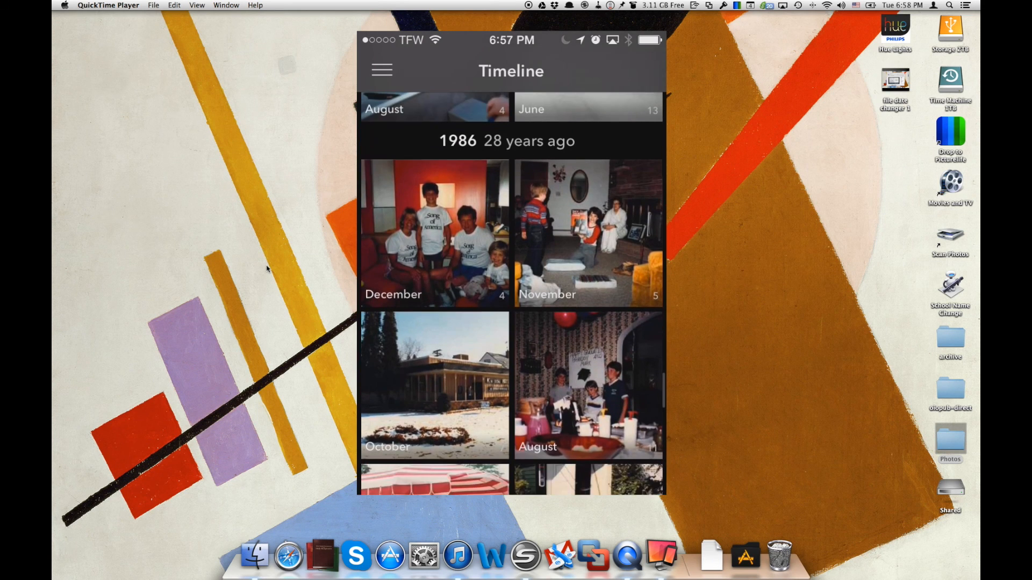
scroll("down", 3)
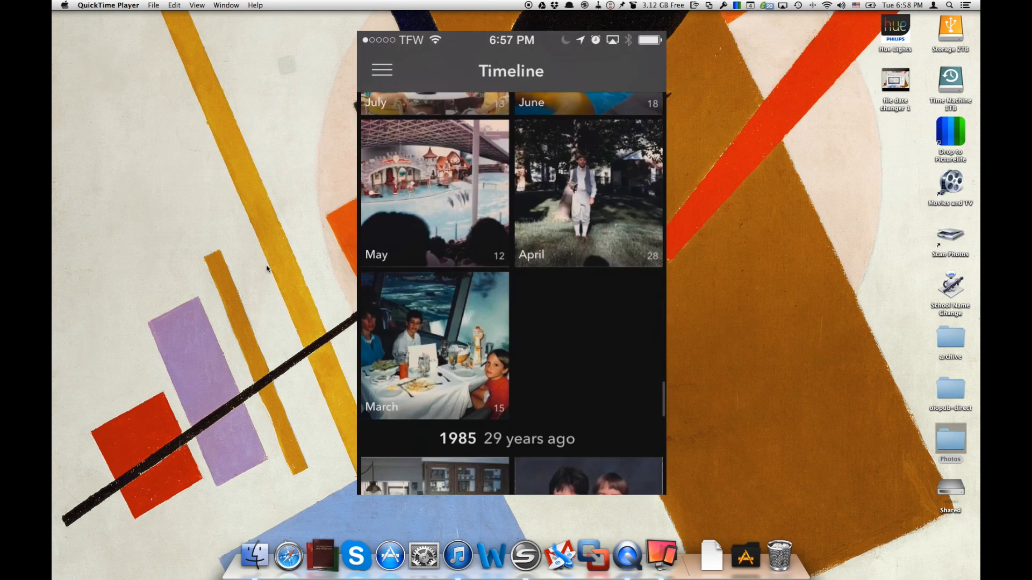
scroll("down", 3)
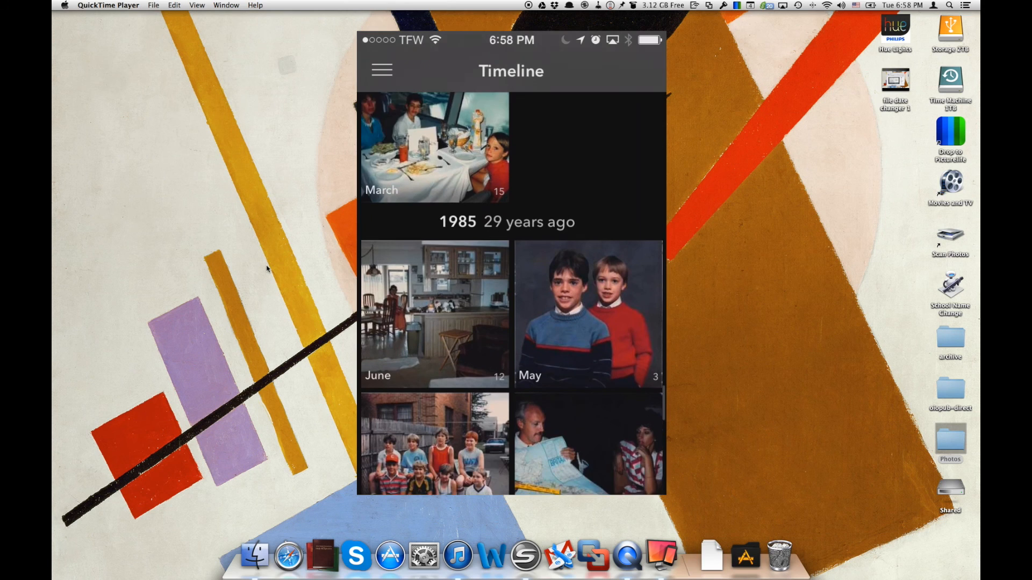
scroll("down", 3)
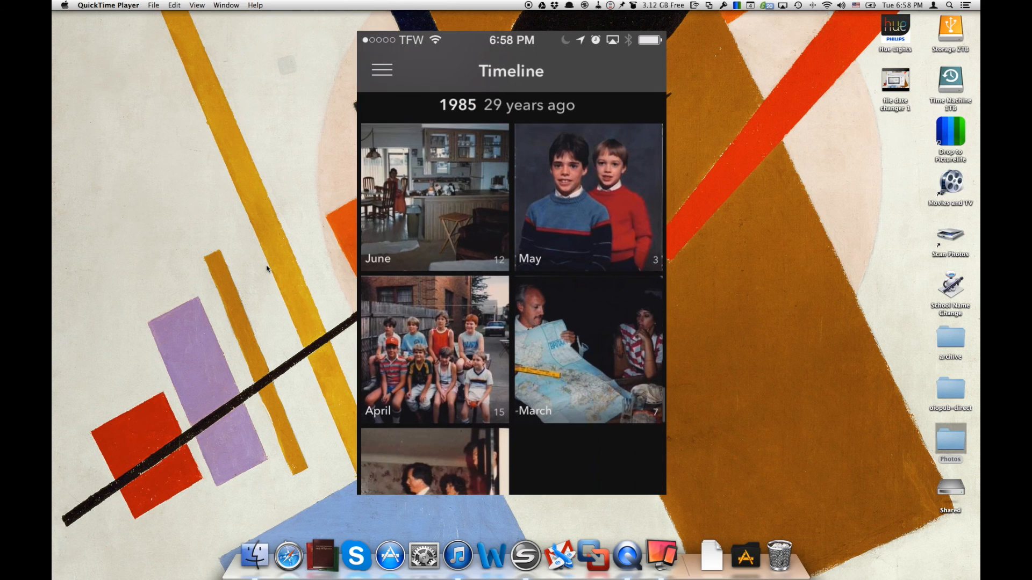
scroll("down", 3)
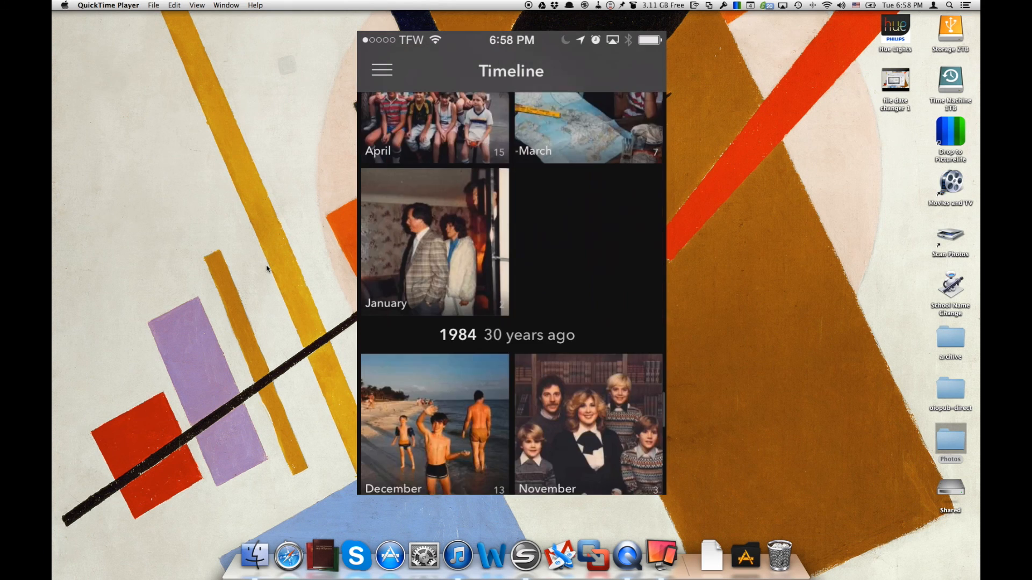
scroll("down", 3)
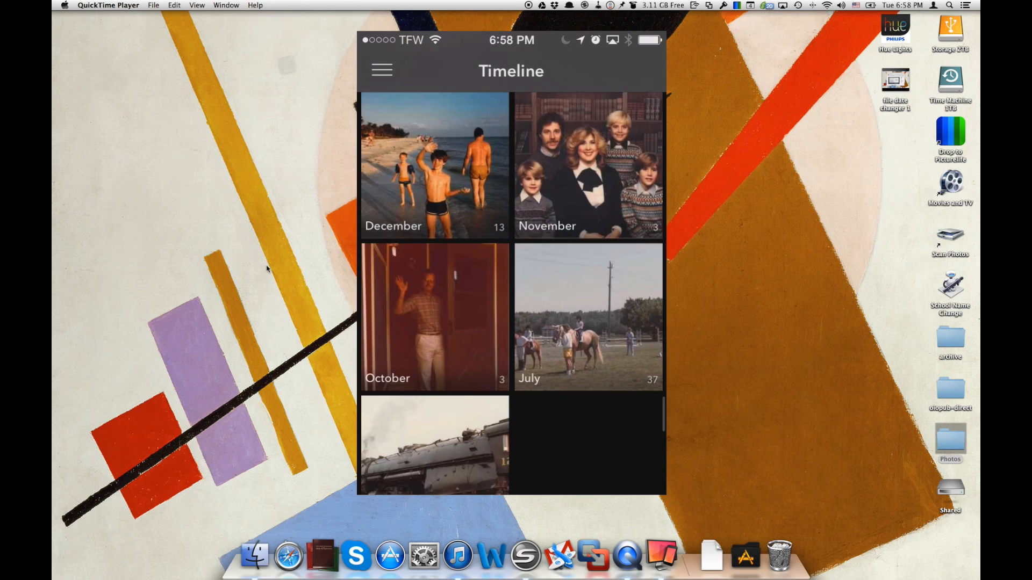
scroll("down", 3)
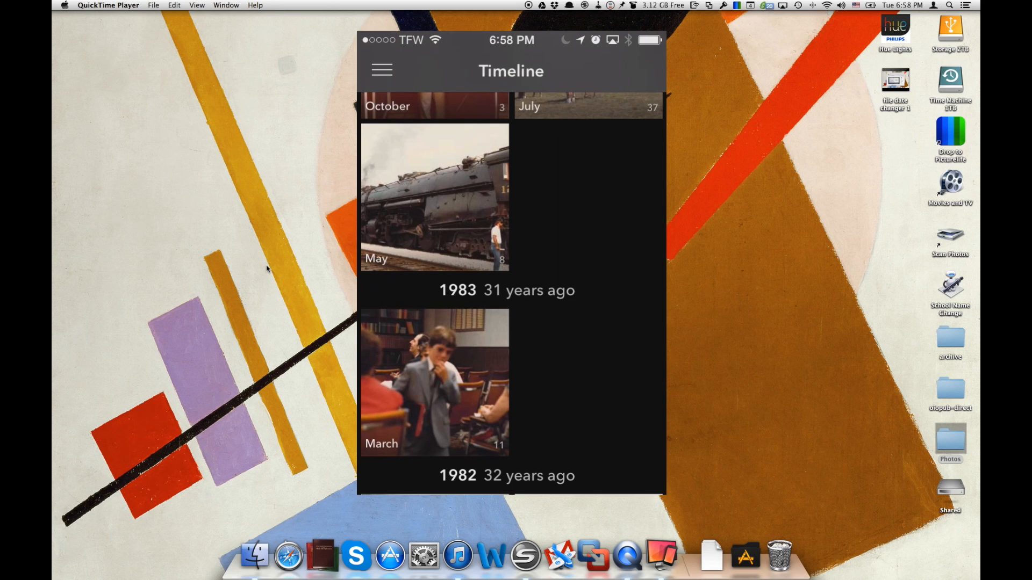
scroll("down", 3)
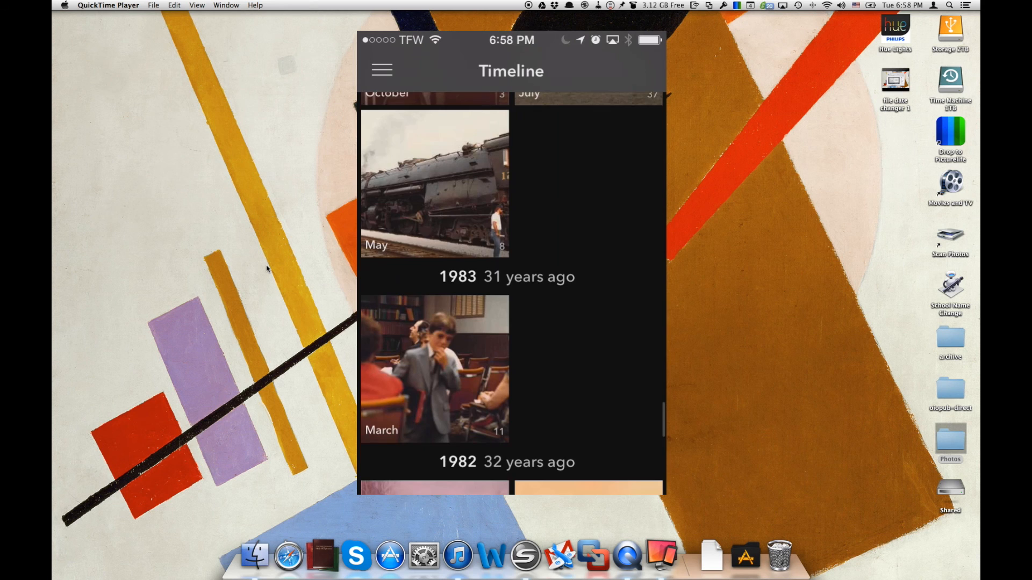
Scroll to the oldest groups, 1971 and 1969, then back up to 1976–1974
scroll("down", 3)
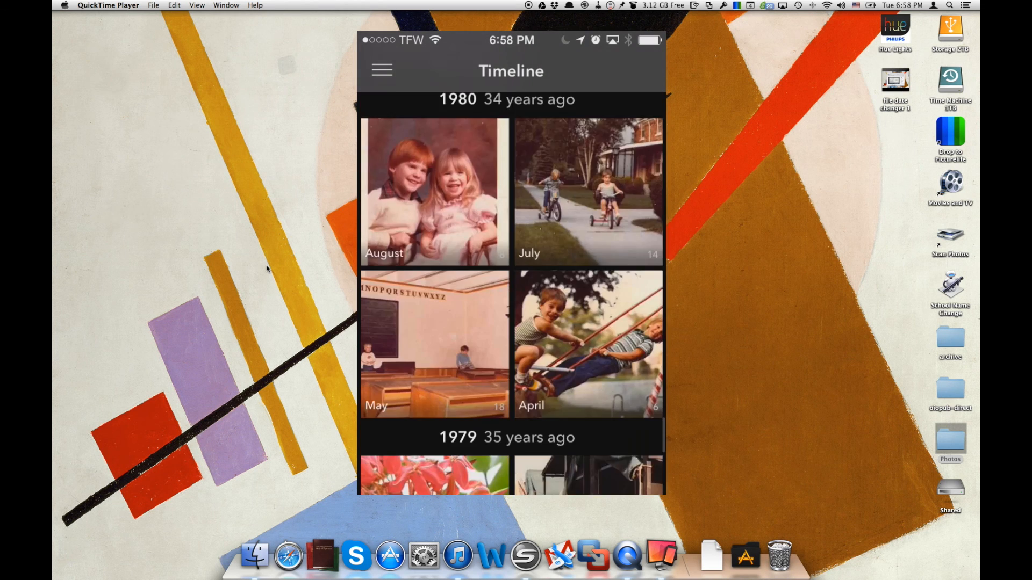
scroll("down", 3)
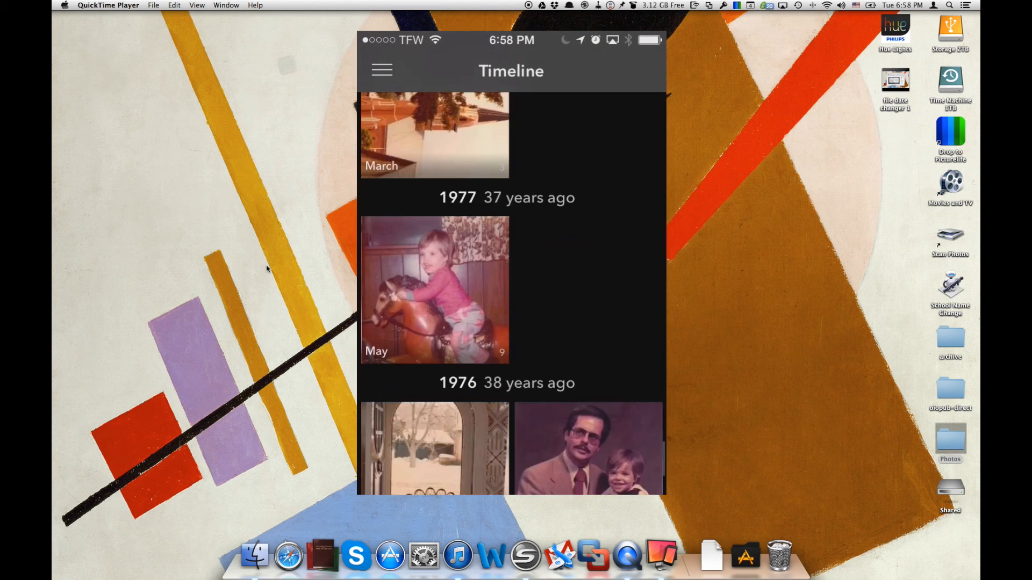
scroll("down", 3)
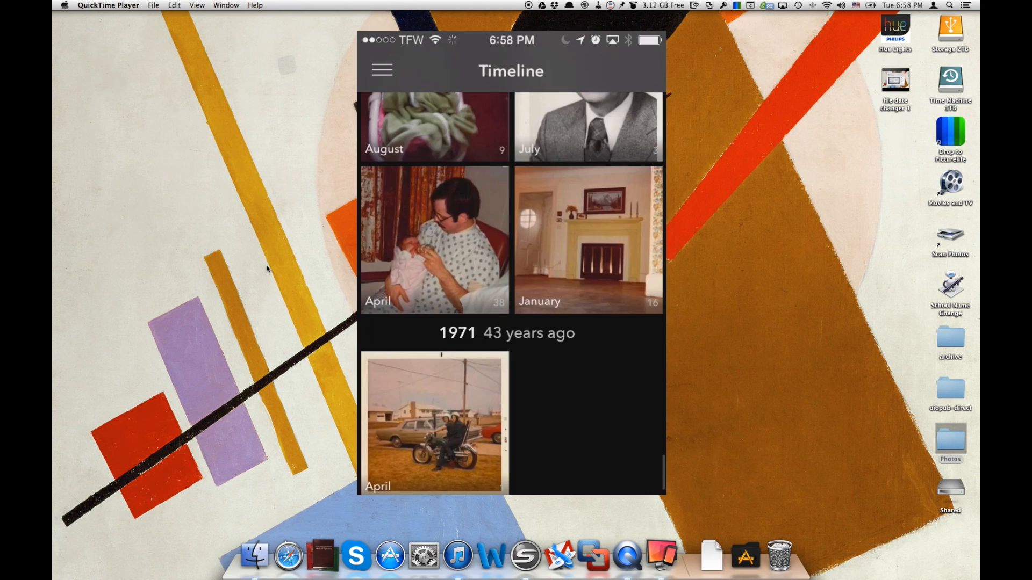
scroll("down", 3)
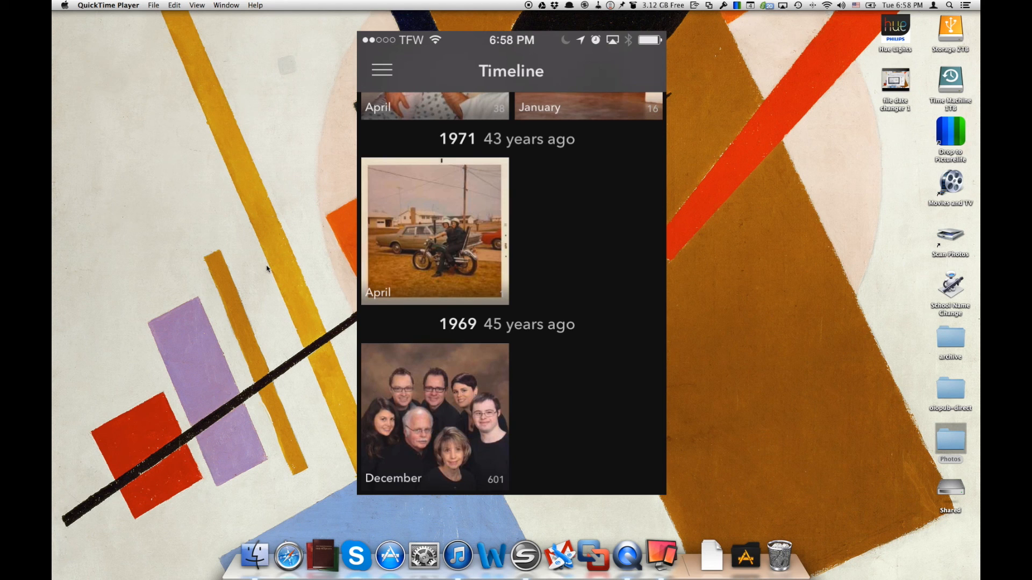
scroll("down", 3)
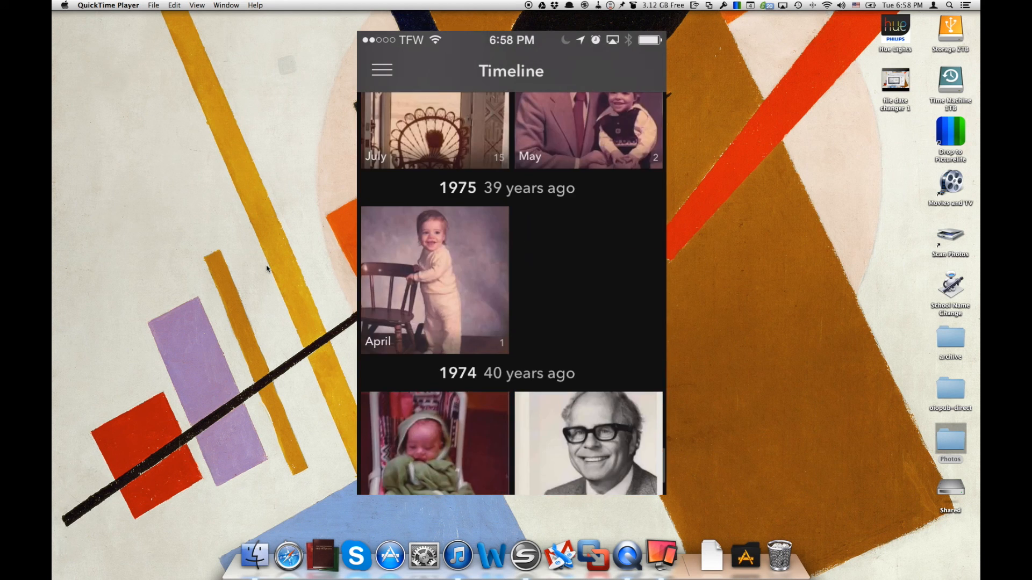
scroll("down", 3)
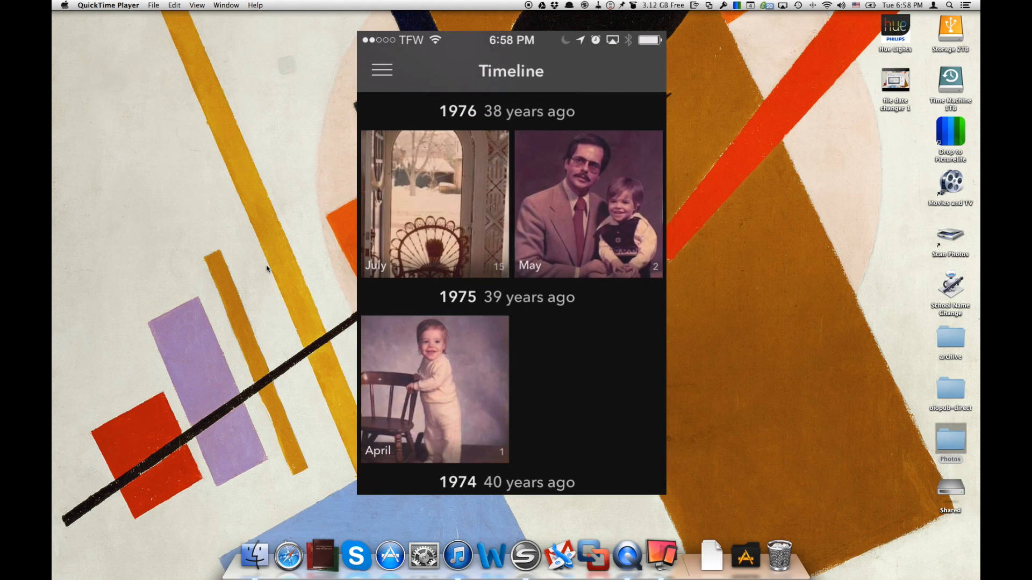